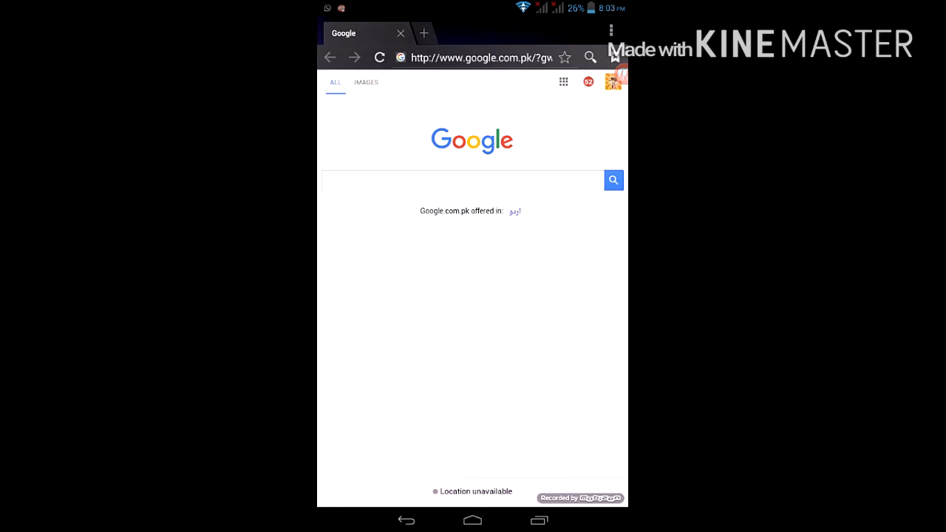
Step: Put the Google page's address bar into edit mode with the cursor in the URL
left_click(476, 57)
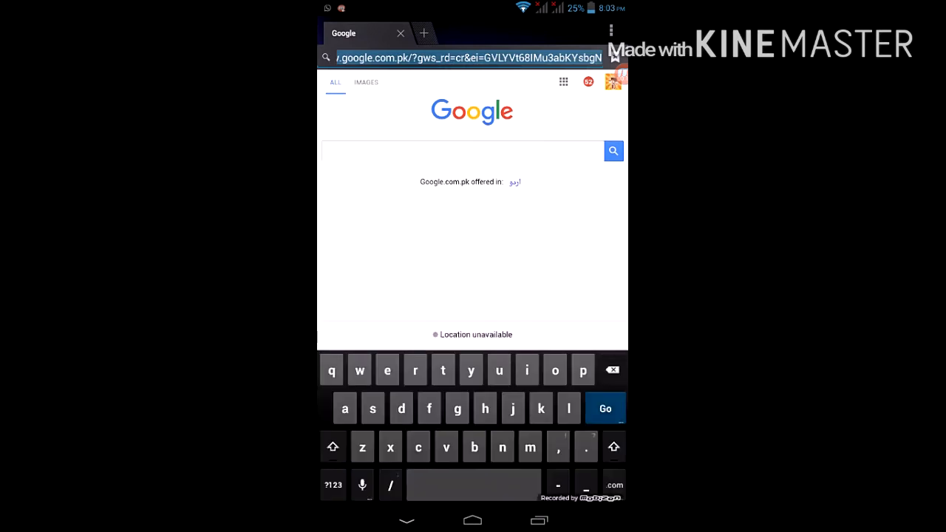
left_click(613, 370)
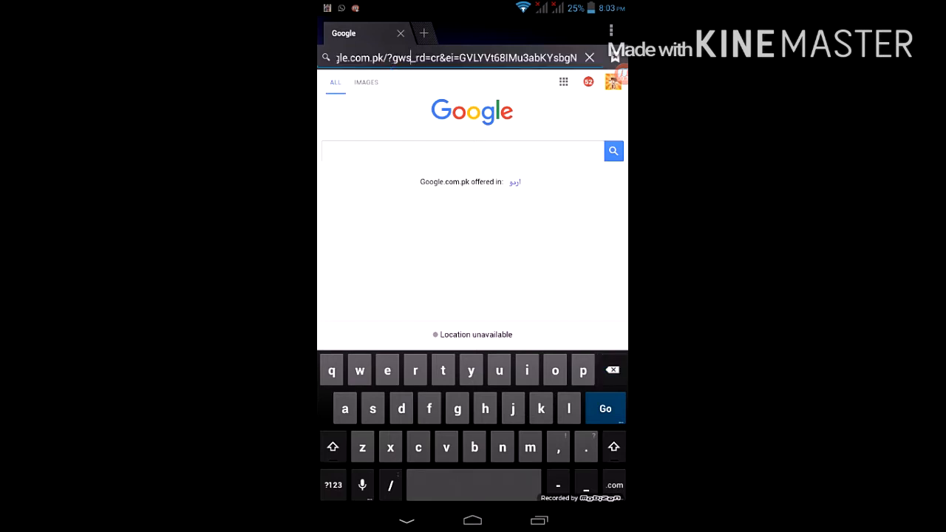
Step: Replace the Google address with youtube.com to load YouTube
left_click(590, 57)
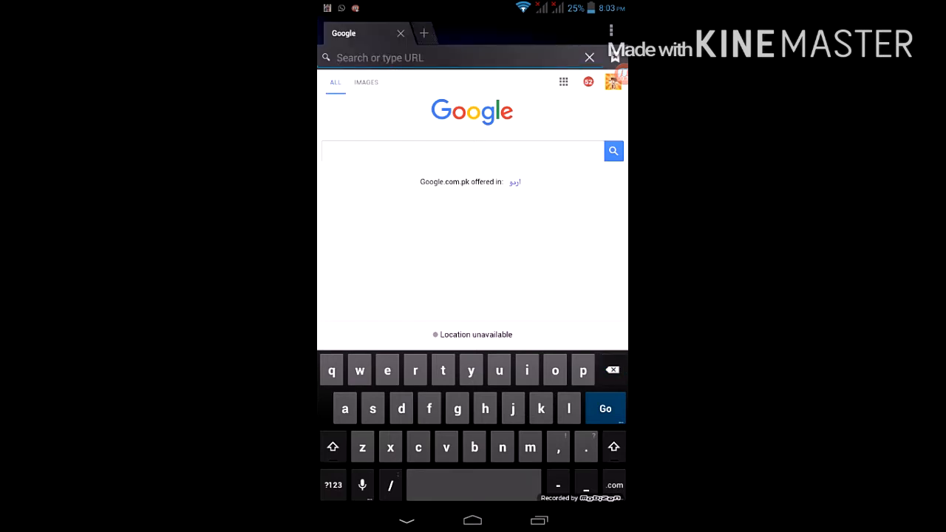
type("youtub")
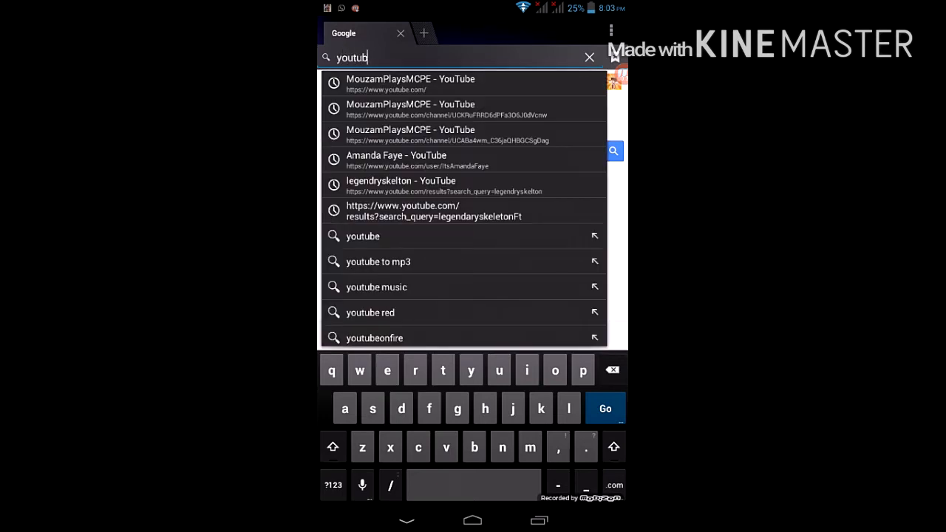
type("e.com/")
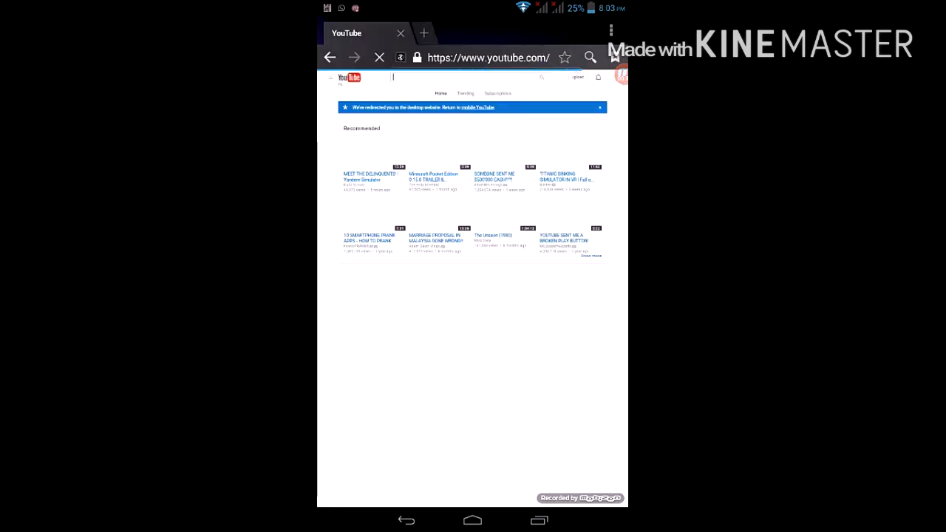
Step: Scroll the YouTube home page and open the hamburger guide menu
scroll("down", 3)
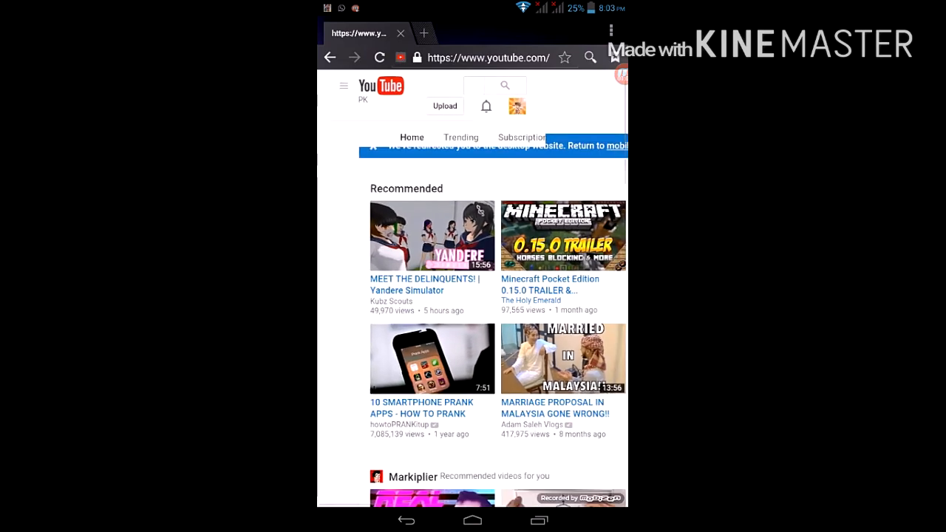
left_click(481, 86)
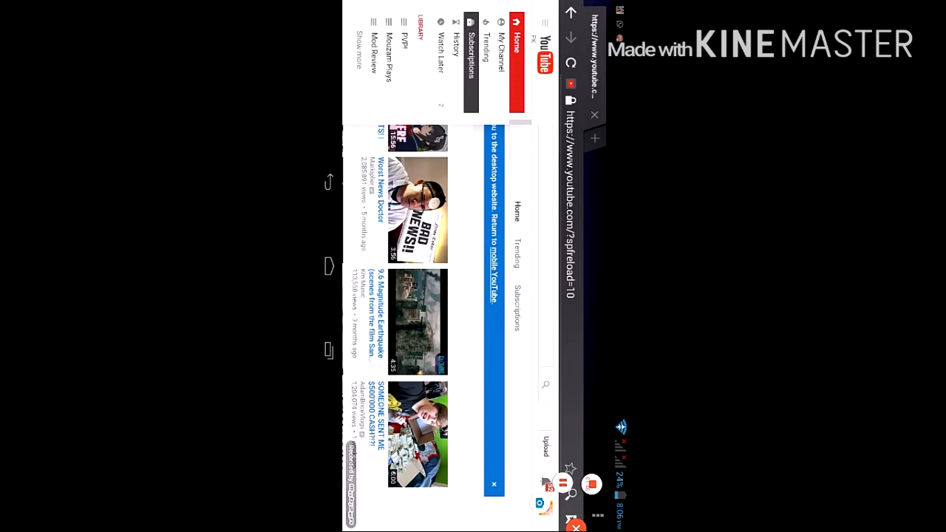
Step: Go to the MouzamPlaysMCPE channel page through My Channel
left_click(511, 42)
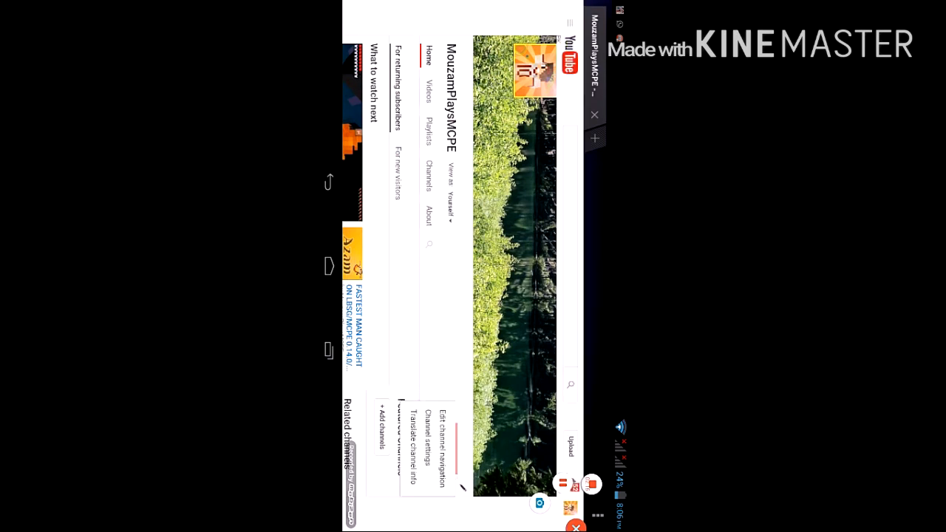
Step: Open advanced channel settings, choose to change the channel name, and continue to Edit
left_click(447, 422)
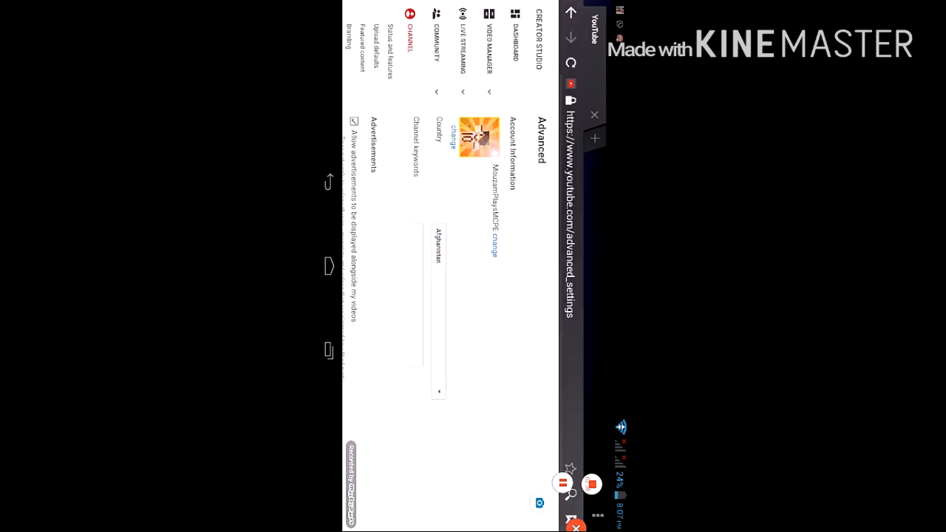
left_click(494, 236)
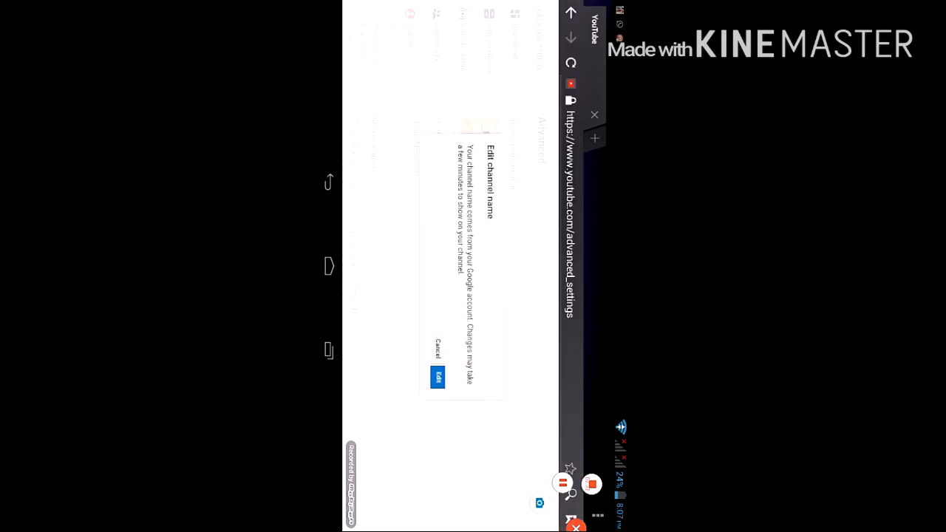
left_click(437, 378)
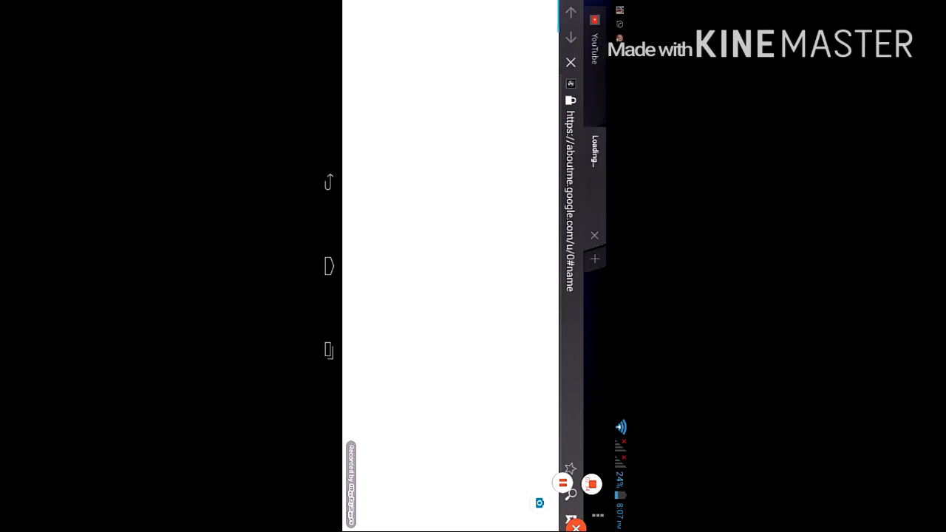